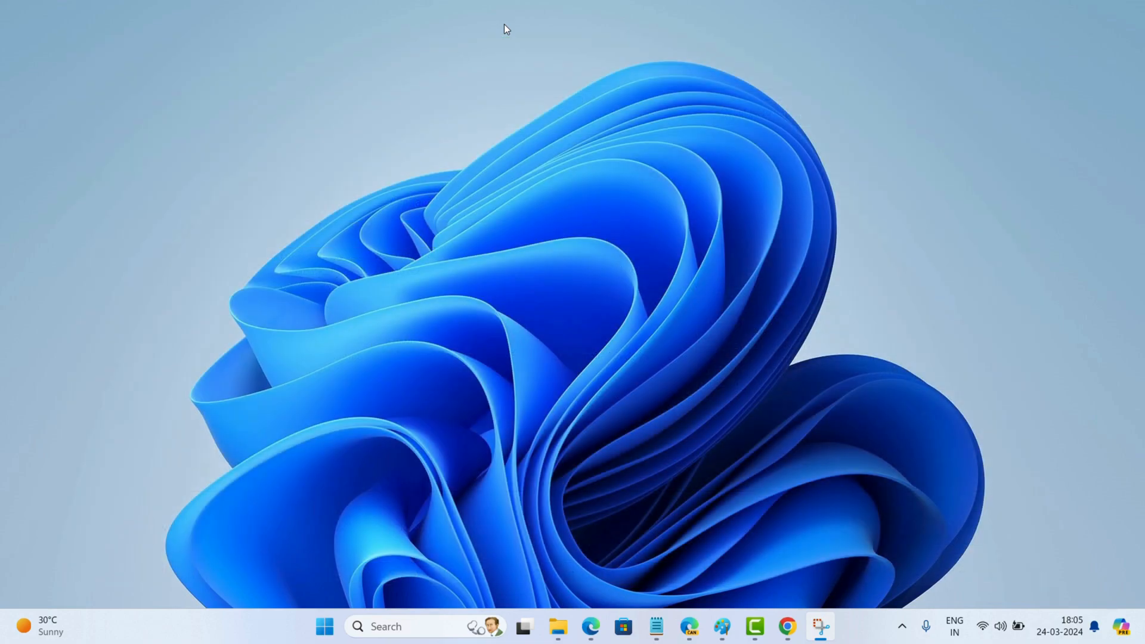
# Launch Chrome from the taskbar and load the chrome://flags Experiments page
pyautogui.click(586, 627)
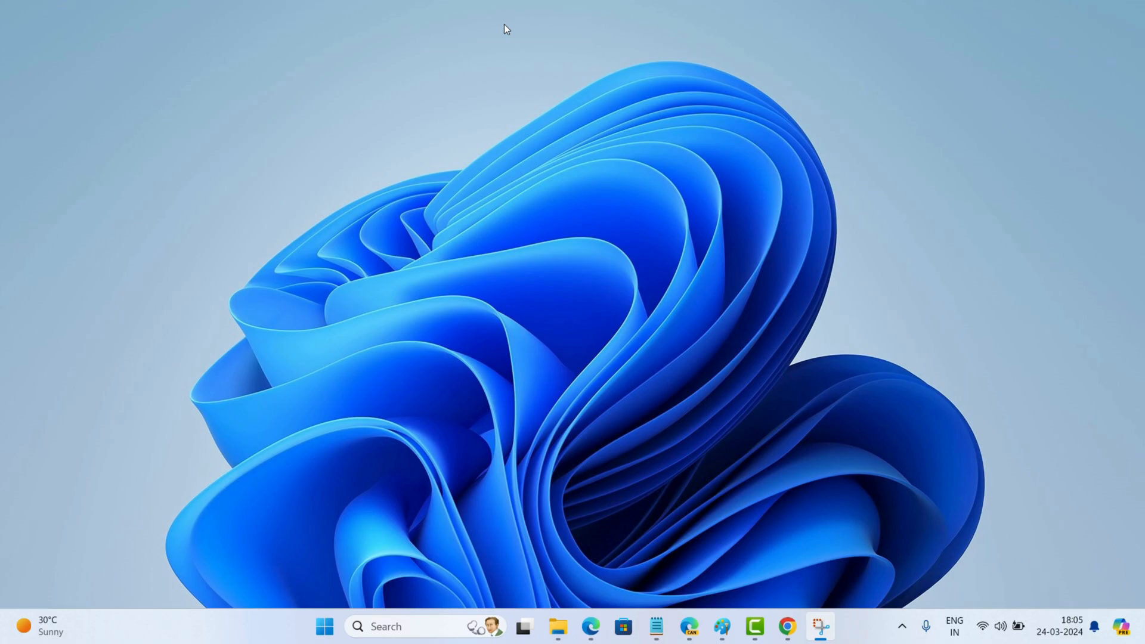
pyautogui.click(787, 627)
pyautogui.write('chrome://')
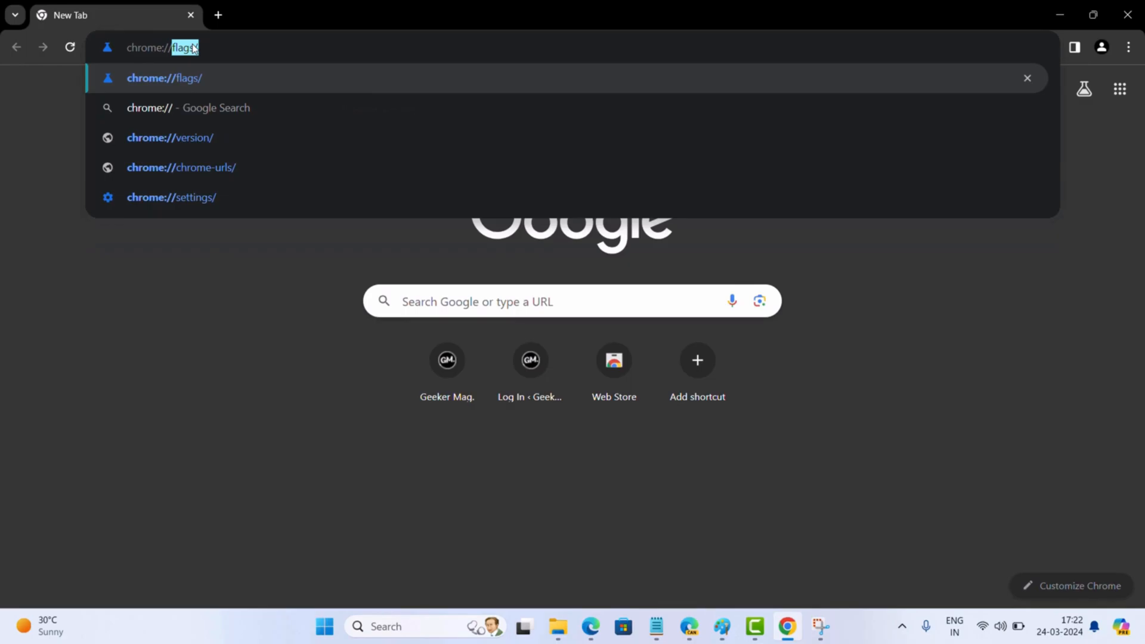
pyautogui.press('Backspace')
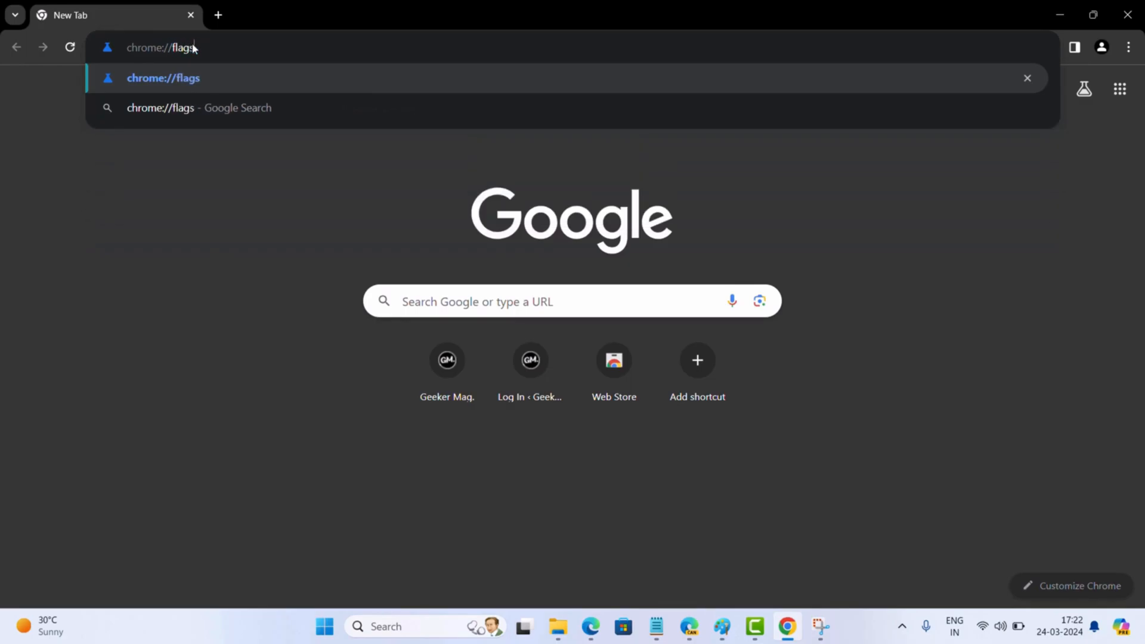
pyautogui.press('Enter')
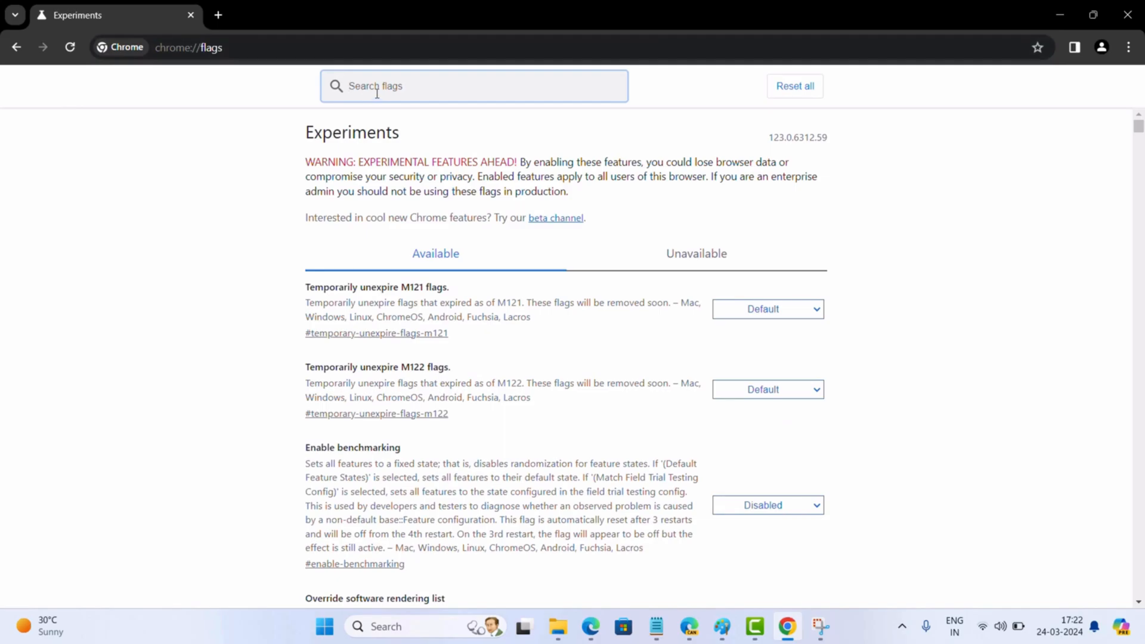
# Search 'auto dark mode for web co', set Auto Dark Mode for Web Contents to Enabled and relaunch Chrome
pyautogui.write('auto dark mode')
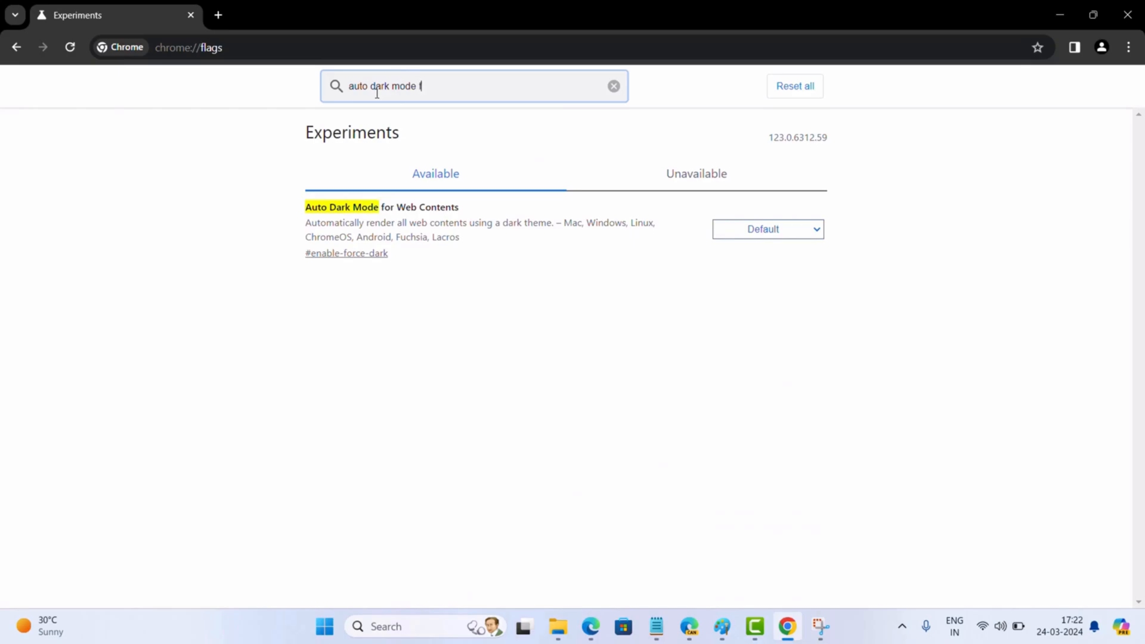
pyautogui.write('for web contents')
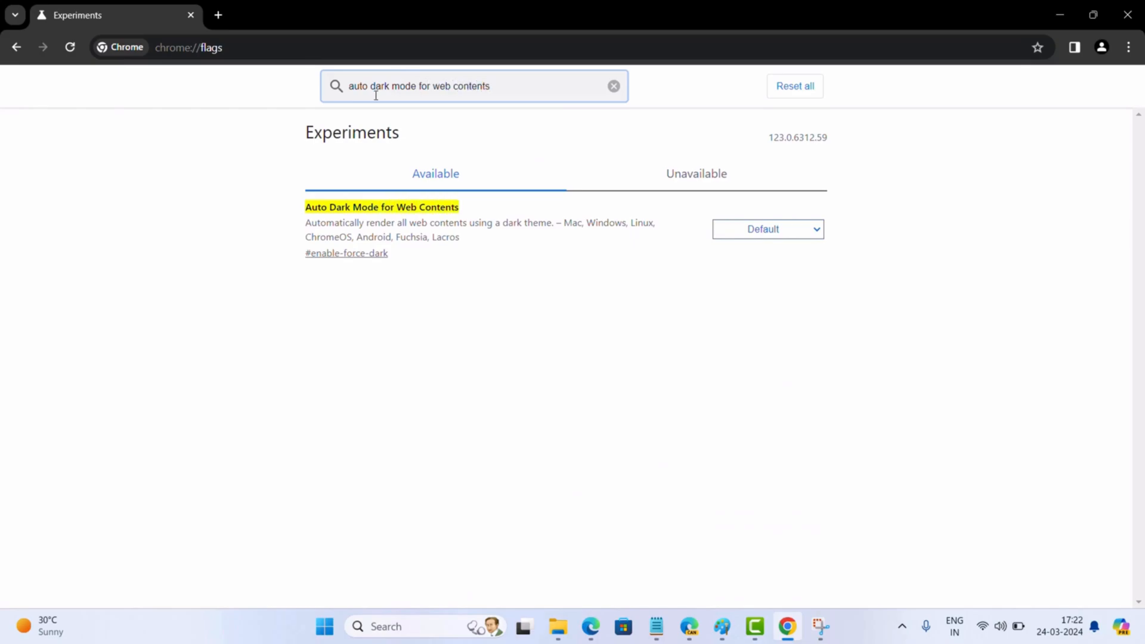
pyautogui.moveTo(306, 206); pyautogui.dragTo(473, 234)
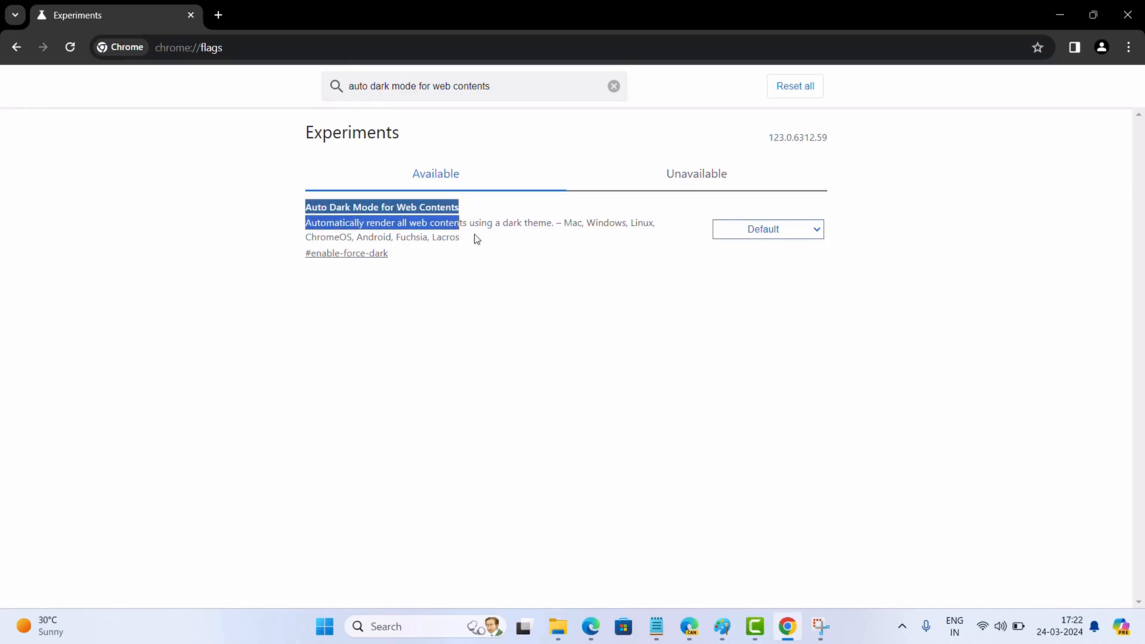
pyautogui.click(768, 229)
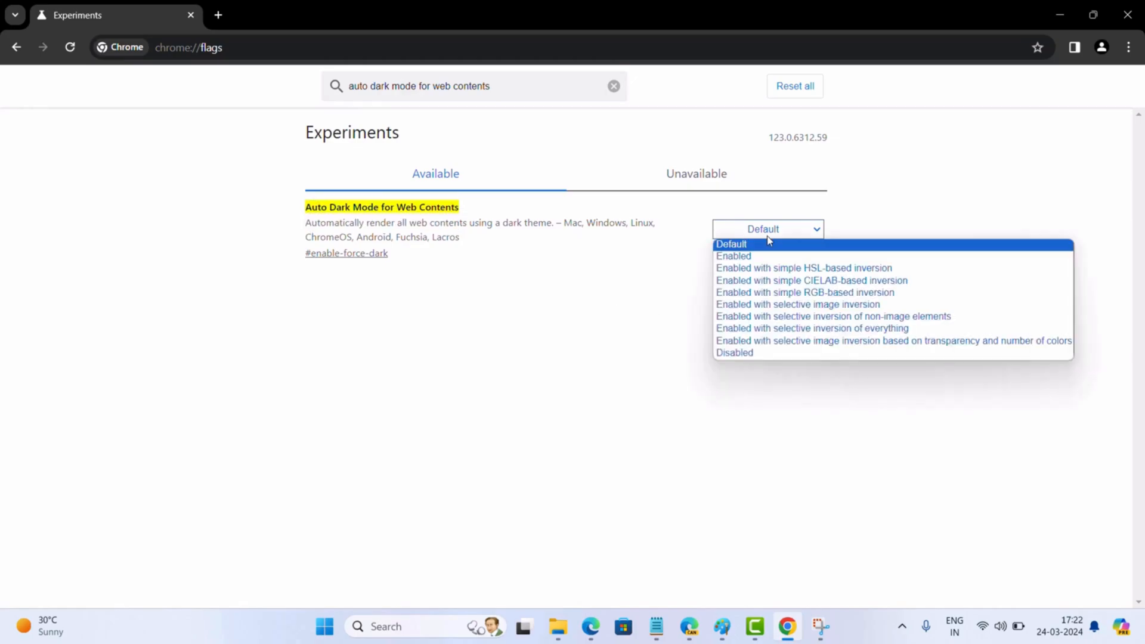
pyautogui.click(734, 255)
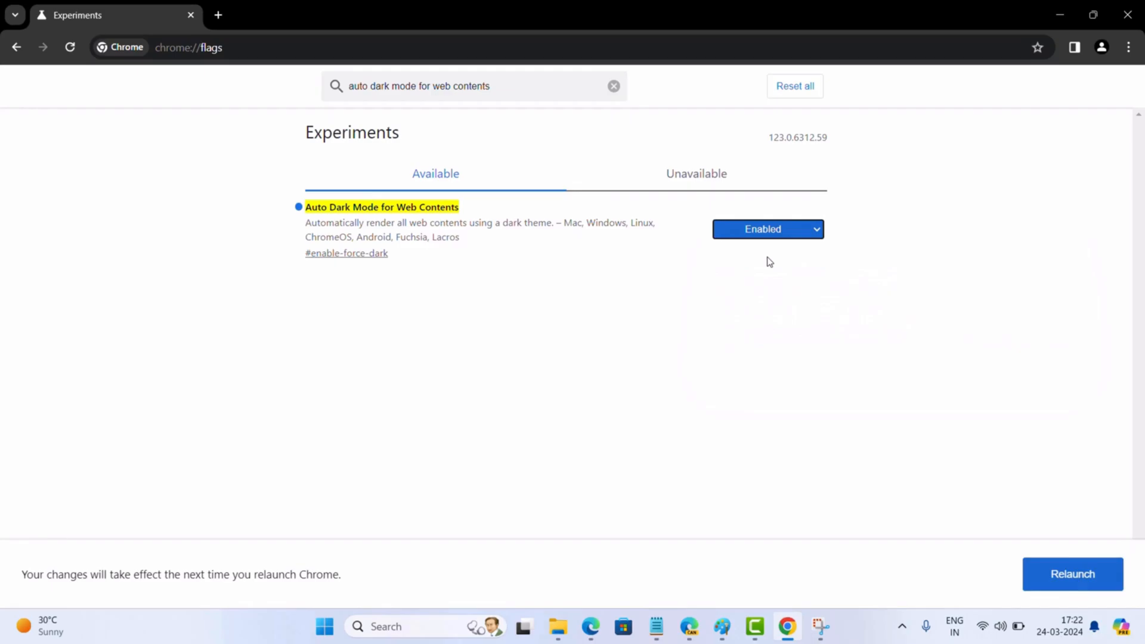
pyautogui.moveTo(1088, 533)
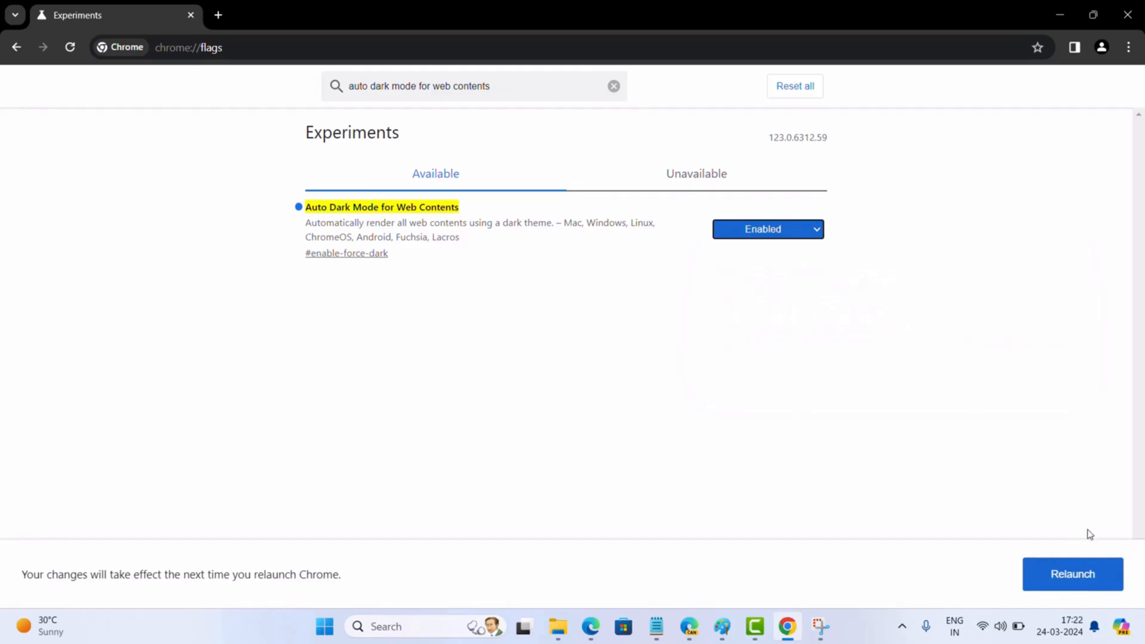
pyautogui.click(614, 86)
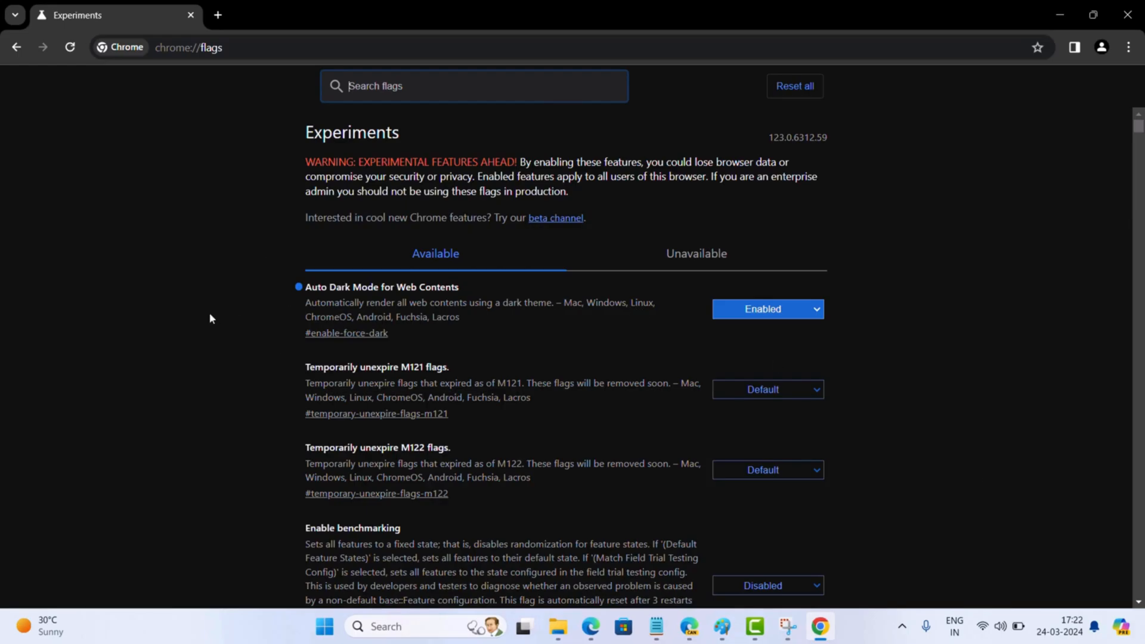
# Load geekermag.com in a new tab, check it renders dark, and return to the Experiments page
pyautogui.click(222, 15)
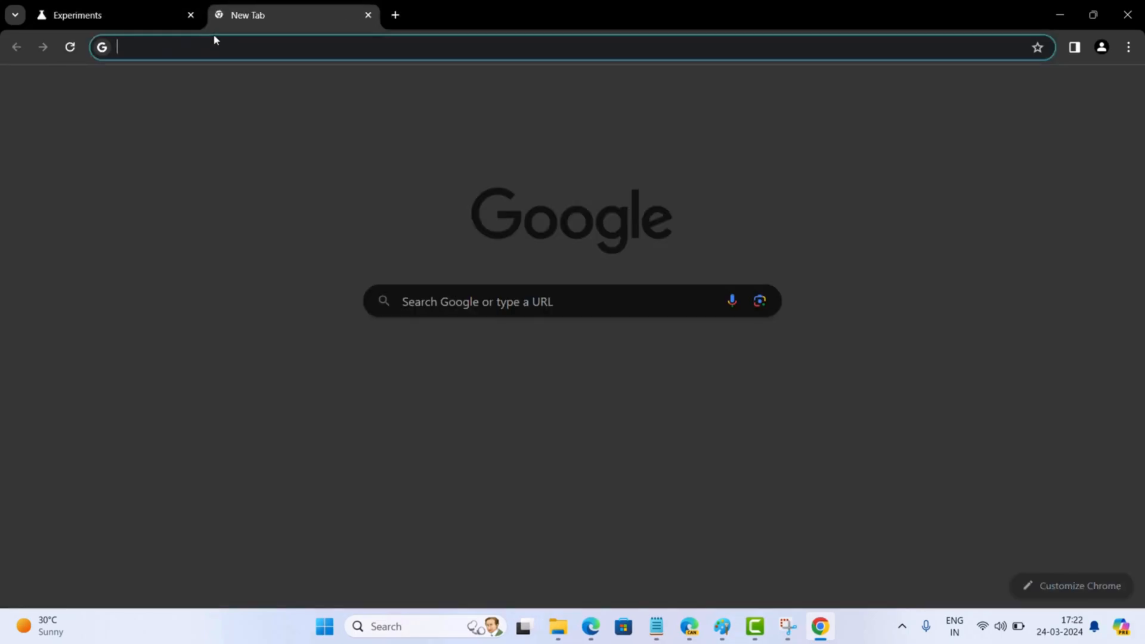
pyautogui.write('geekermag.com')
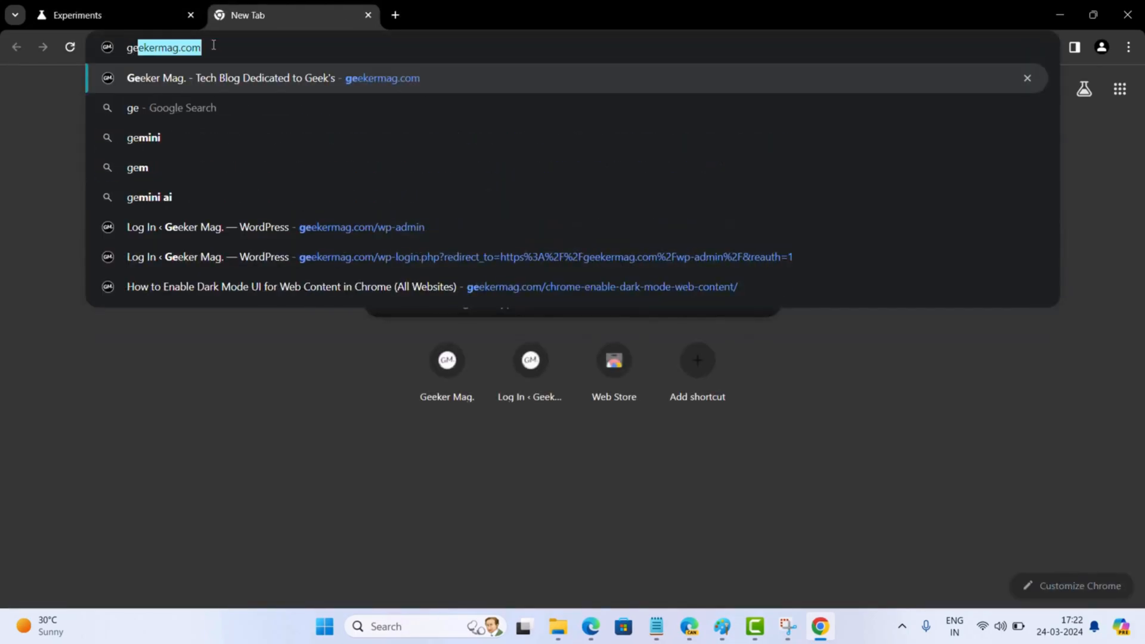
pyautogui.press('Enter')
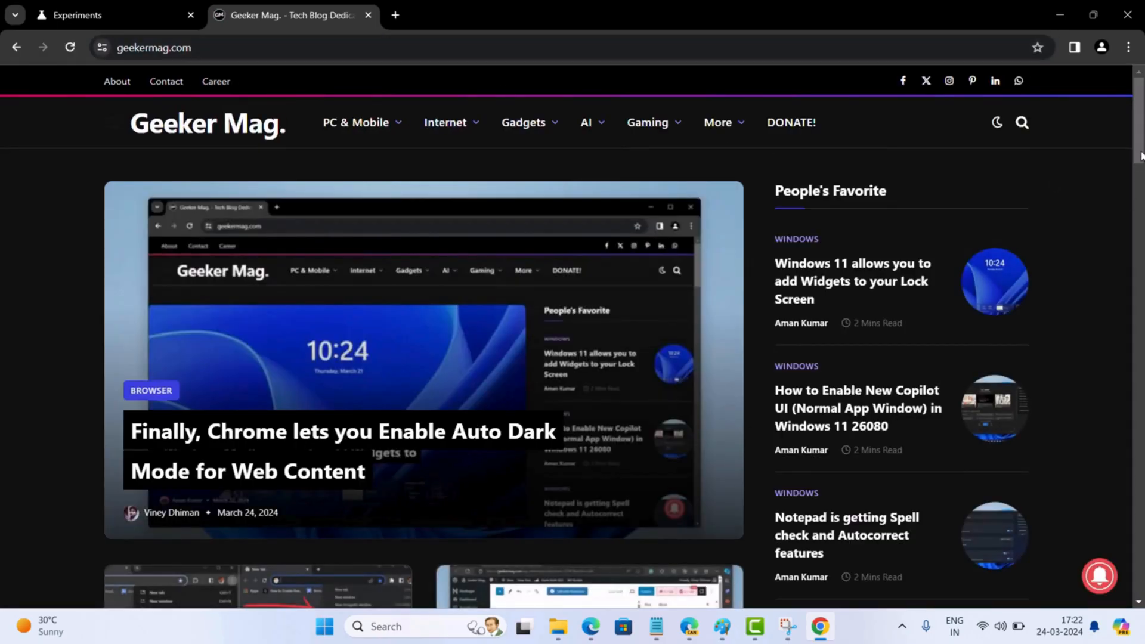
pyautogui.scroll(-3)
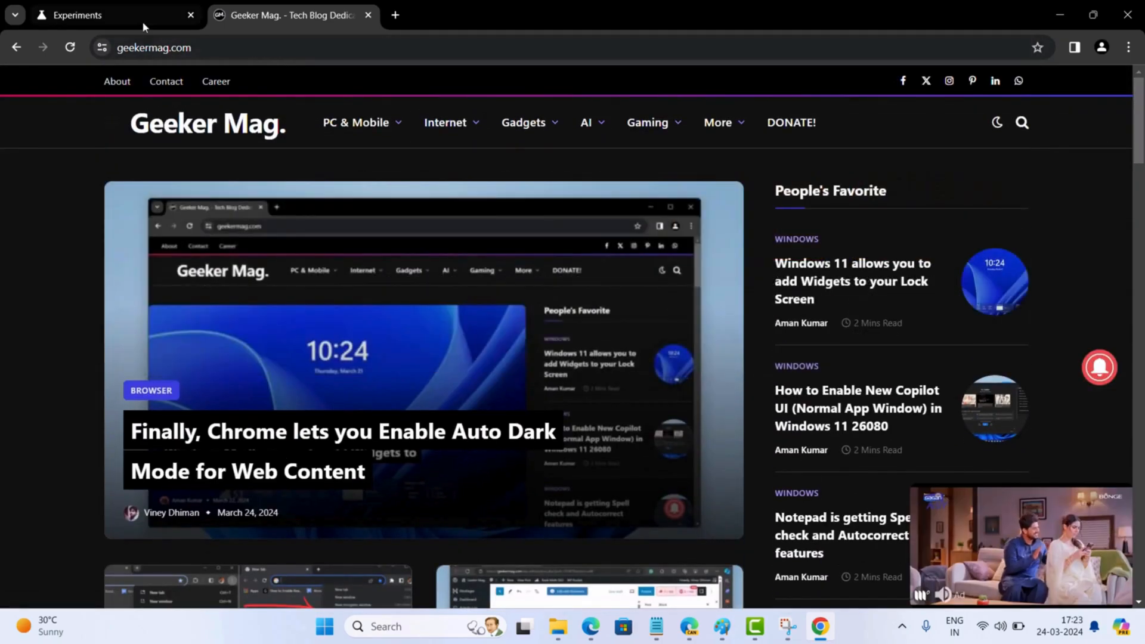
pyautogui.click(89, 15)
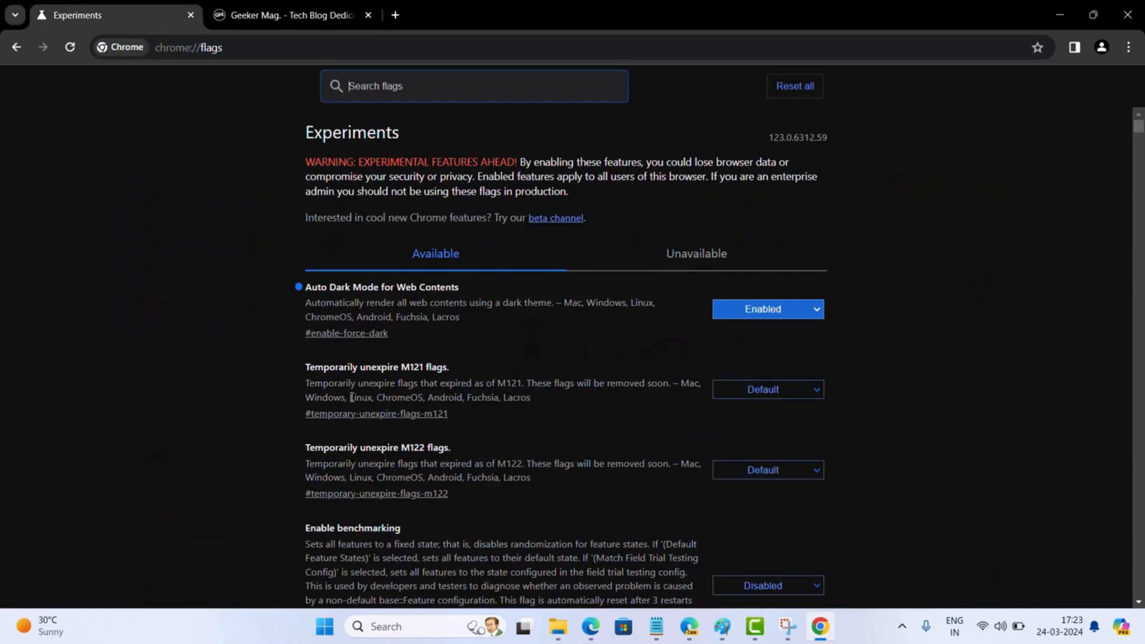
# Show the inversion variants offered under the Auto Dark Mode for Web Contents setting
pyautogui.click(767, 309)
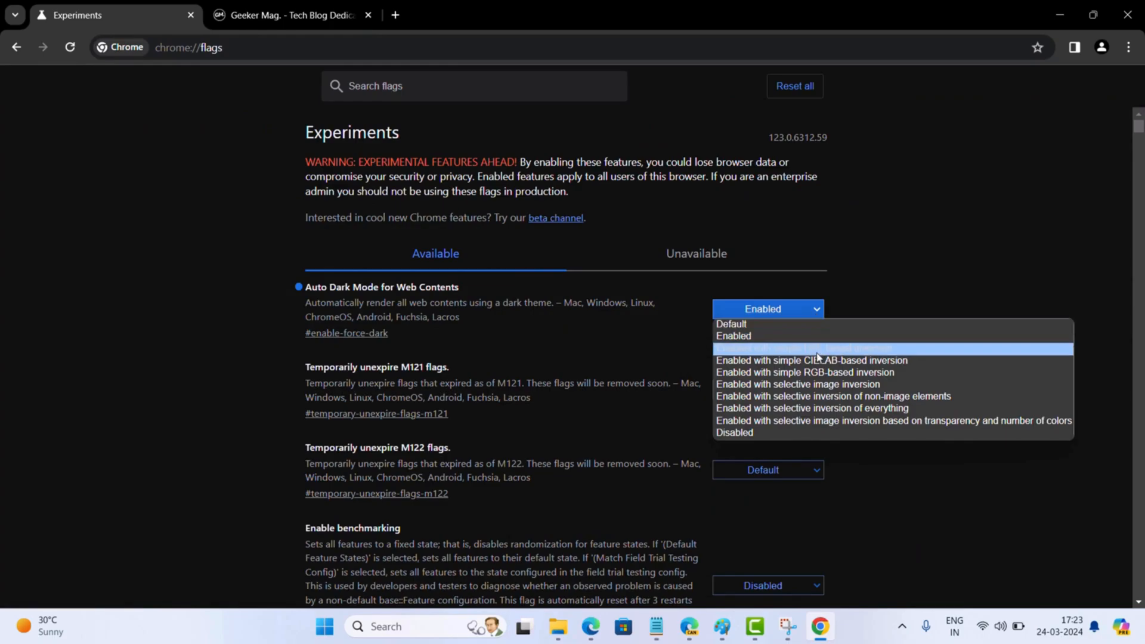
pyautogui.moveTo(832, 351)
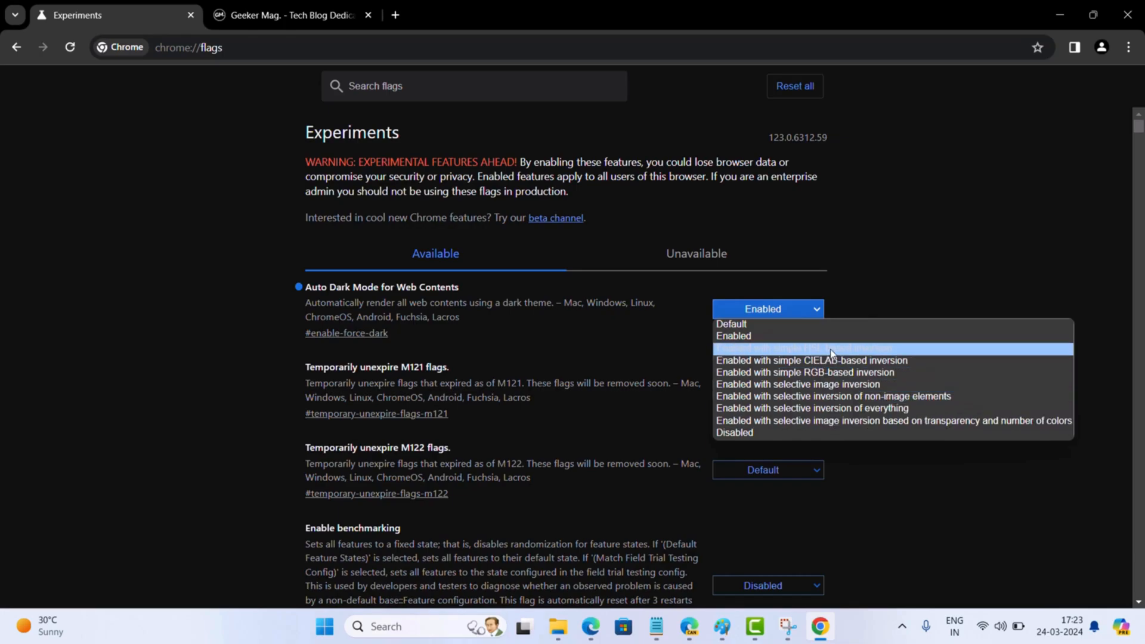